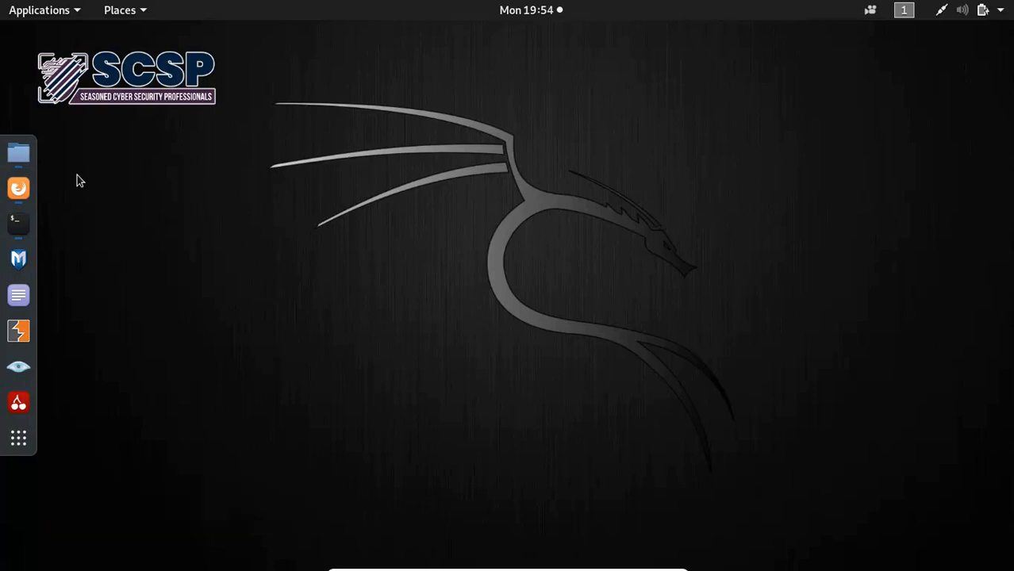
mouse_move(18, 188)
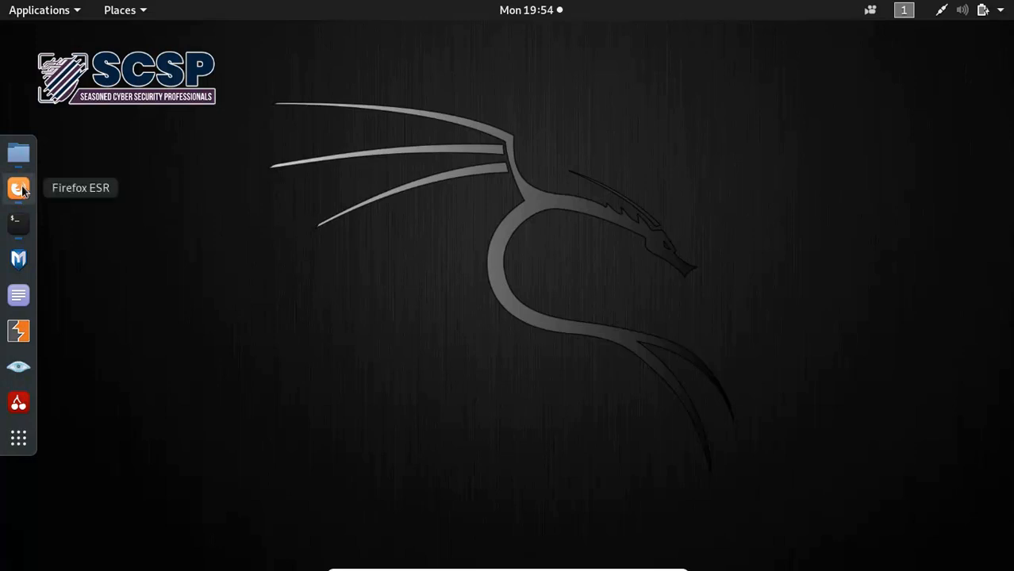
left_click(19, 188)
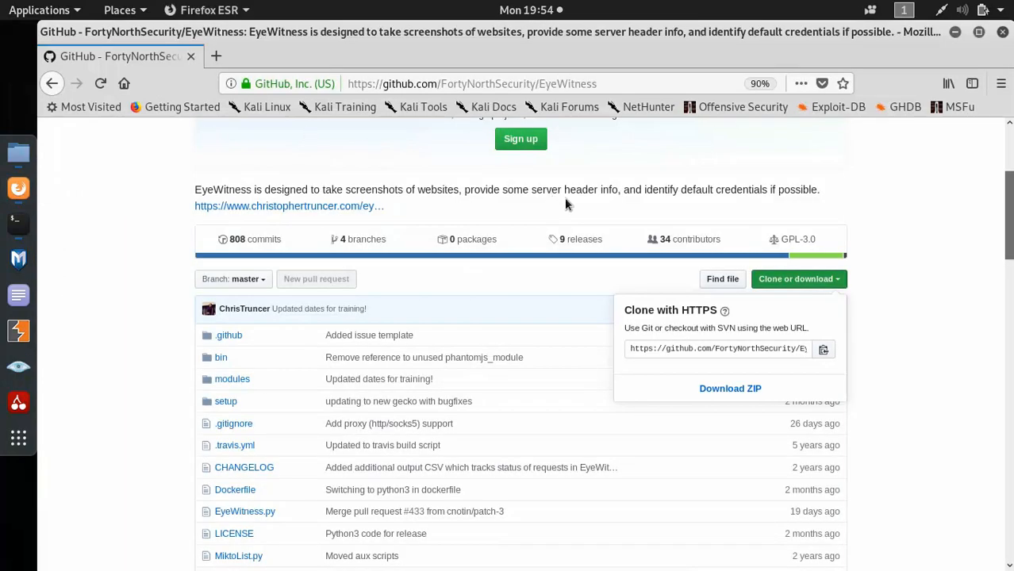
scroll("down", 3)
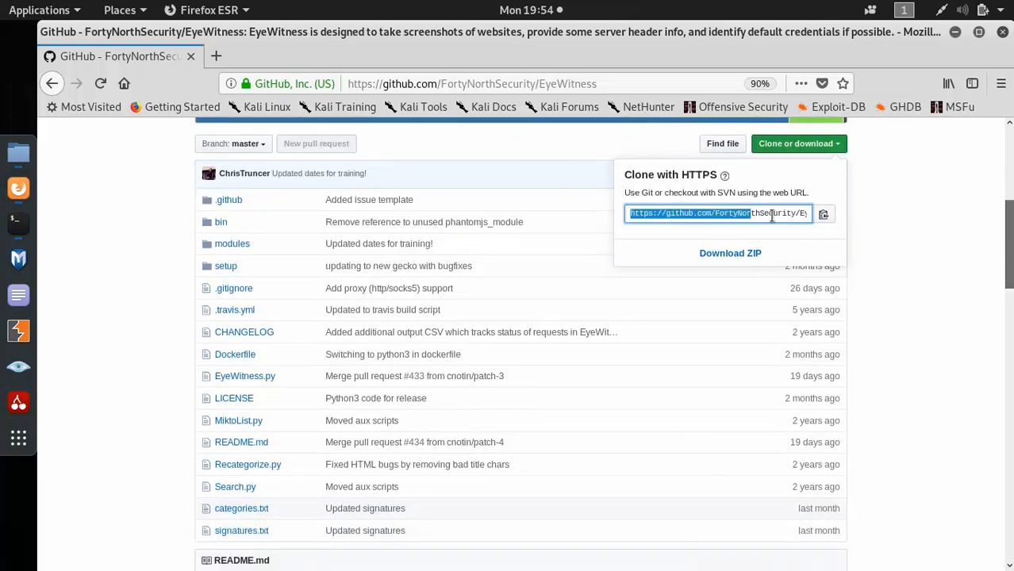
scroll("down", 3)
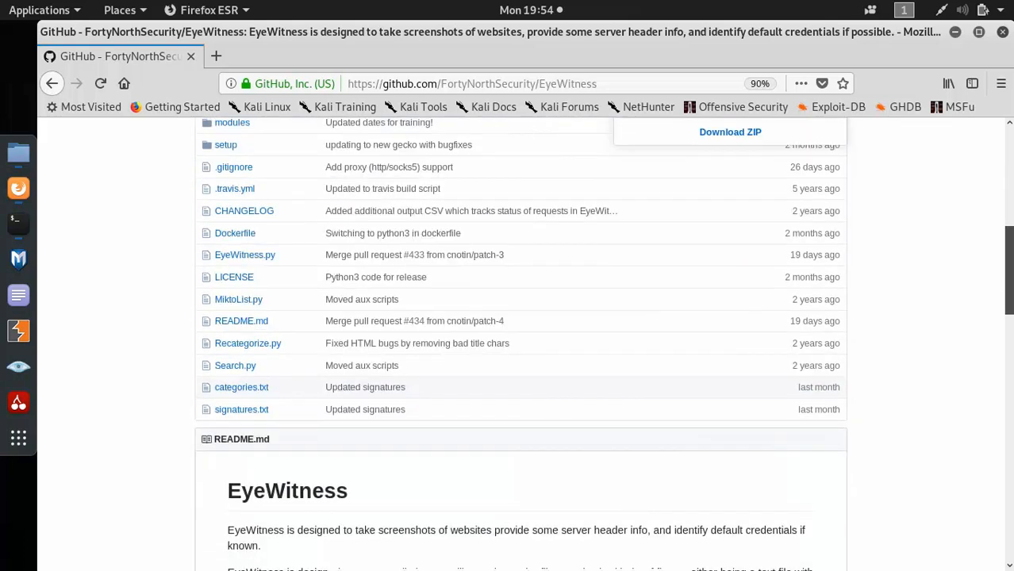
scroll("down", 3)
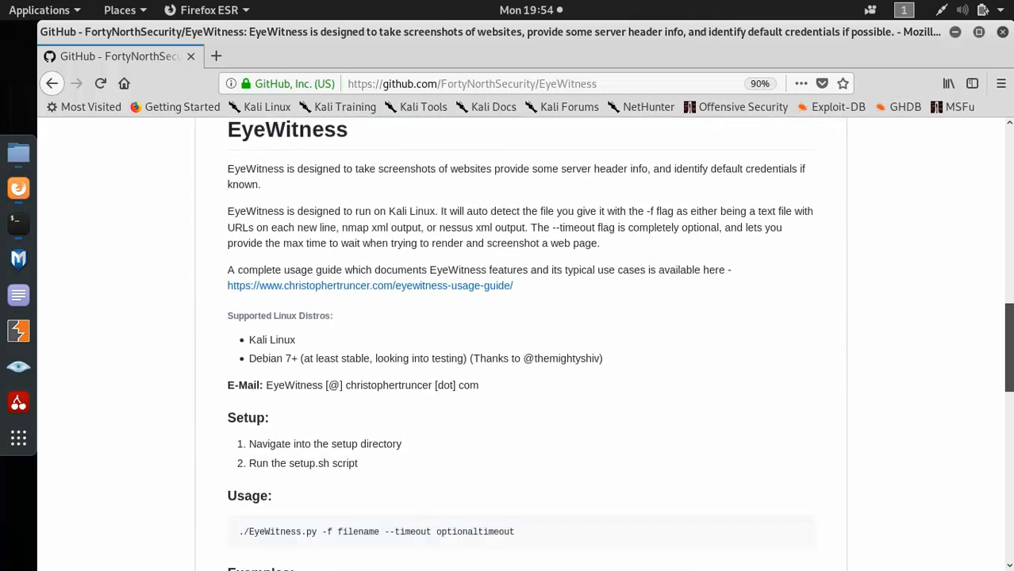
scroll("down", 3)
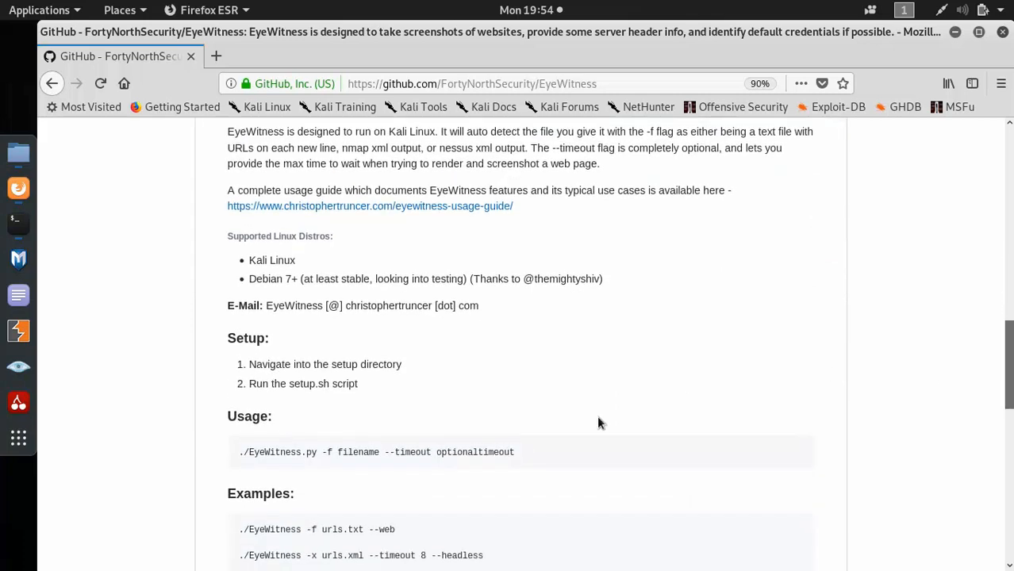
scroll("down", 3)
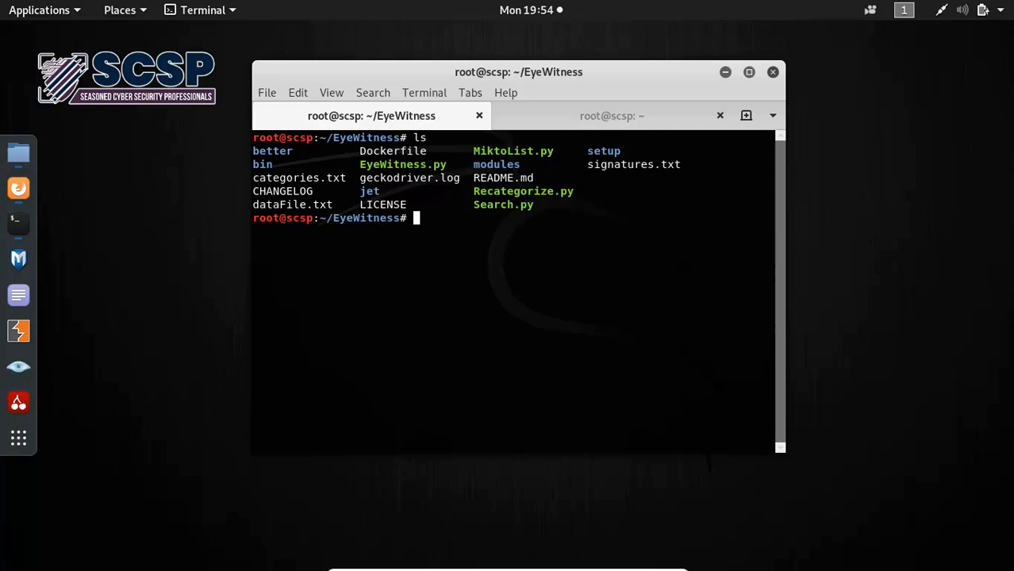
- Check setup.sh in the setup folder, return to EyeWitness, and type ./EyeWitness.py -h
type("cd setup/")
type("ls")
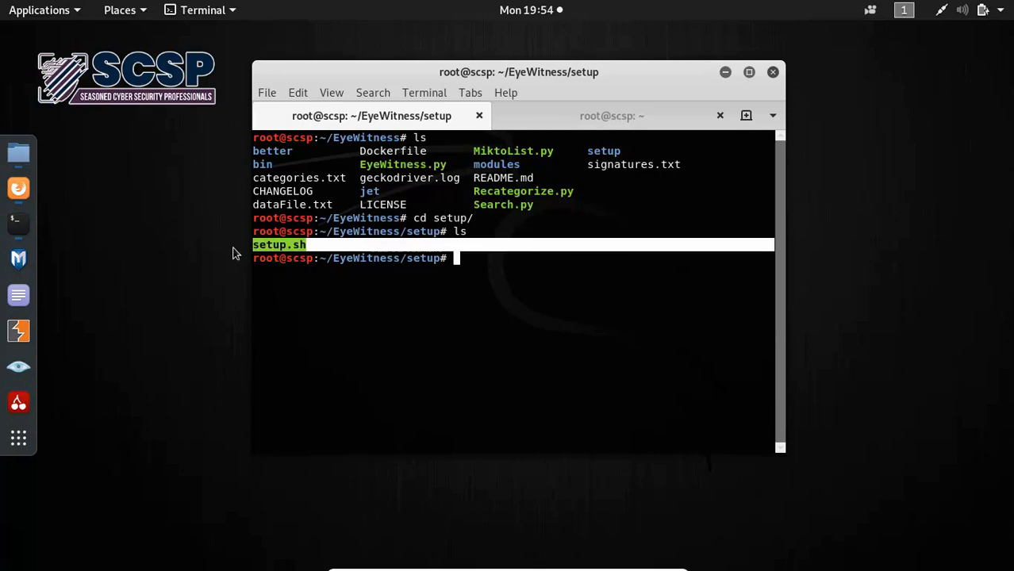
type("cd .")
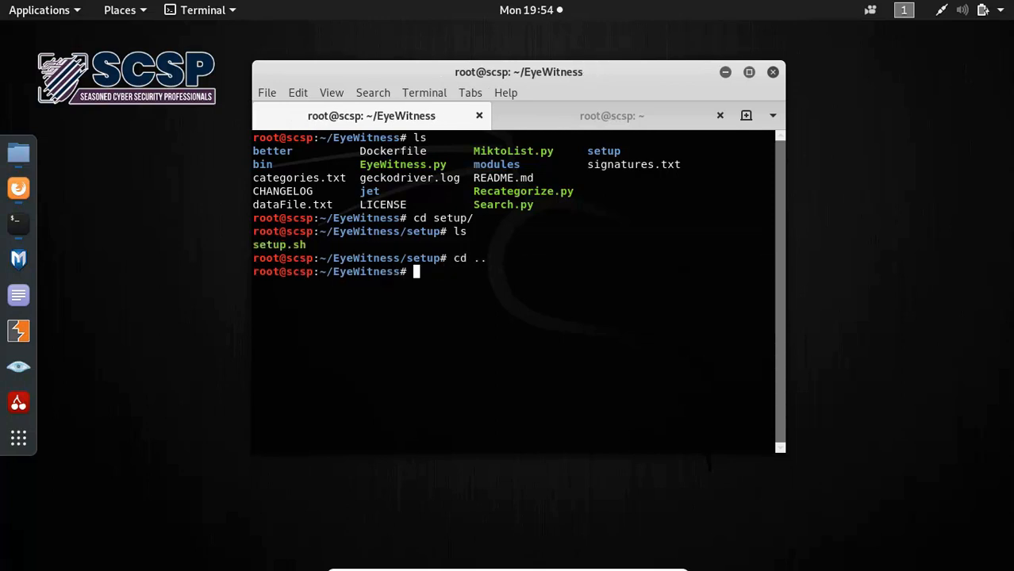
type("./EyeWitness.py")
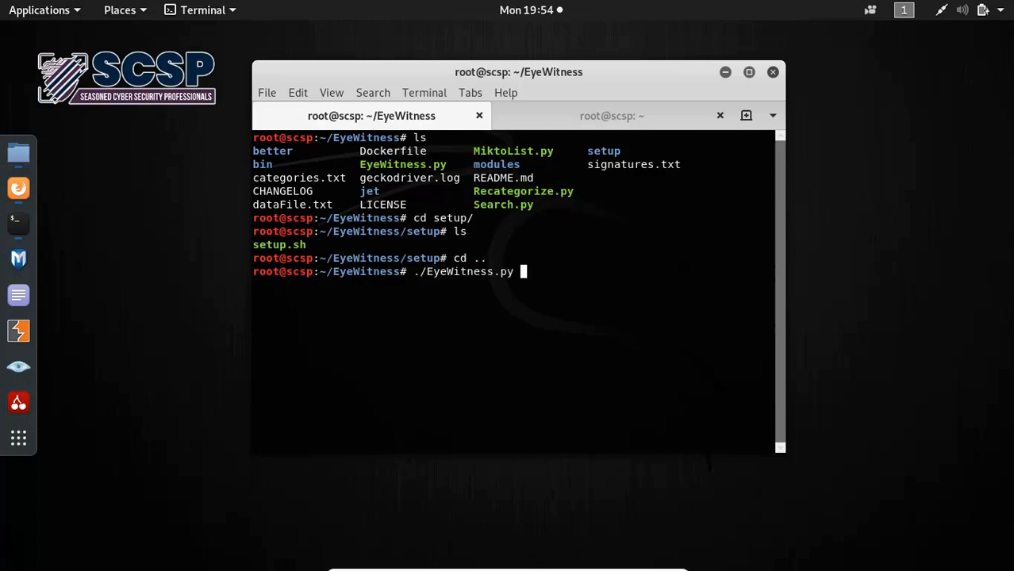
type("-h")
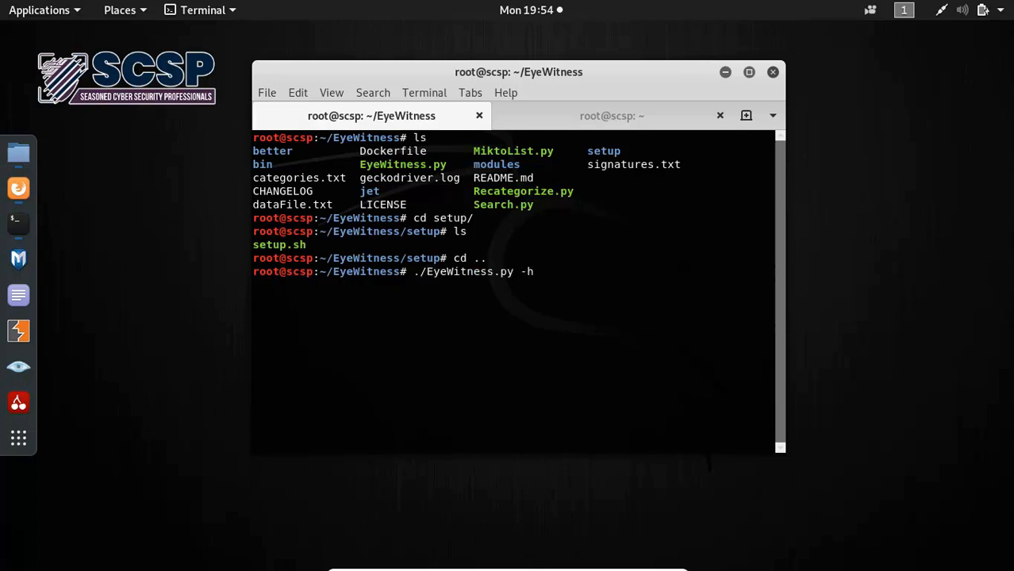
- Run the EyeWitness help and highlight the tool's one-line description
key("Return")
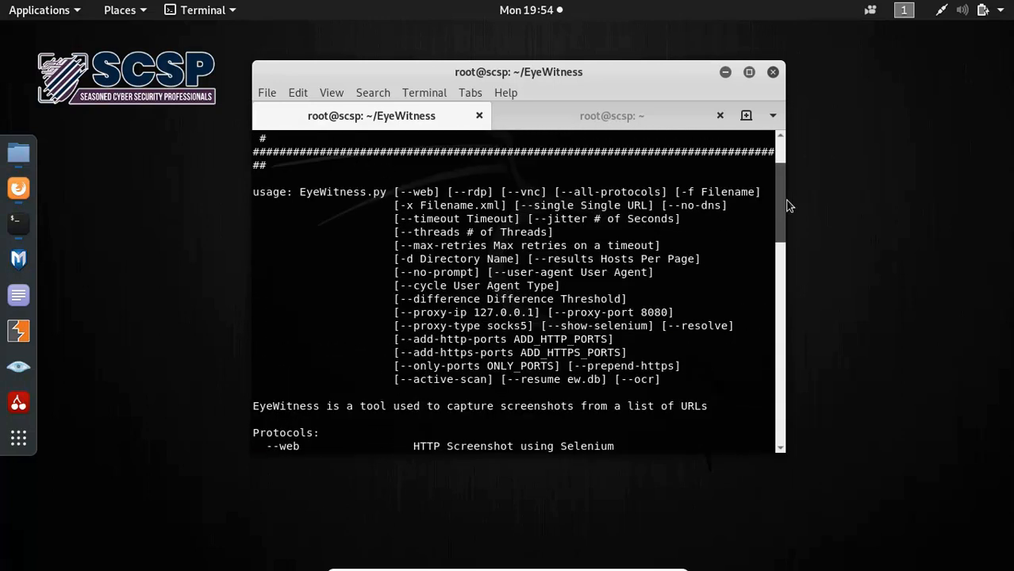
scroll("down", 3)
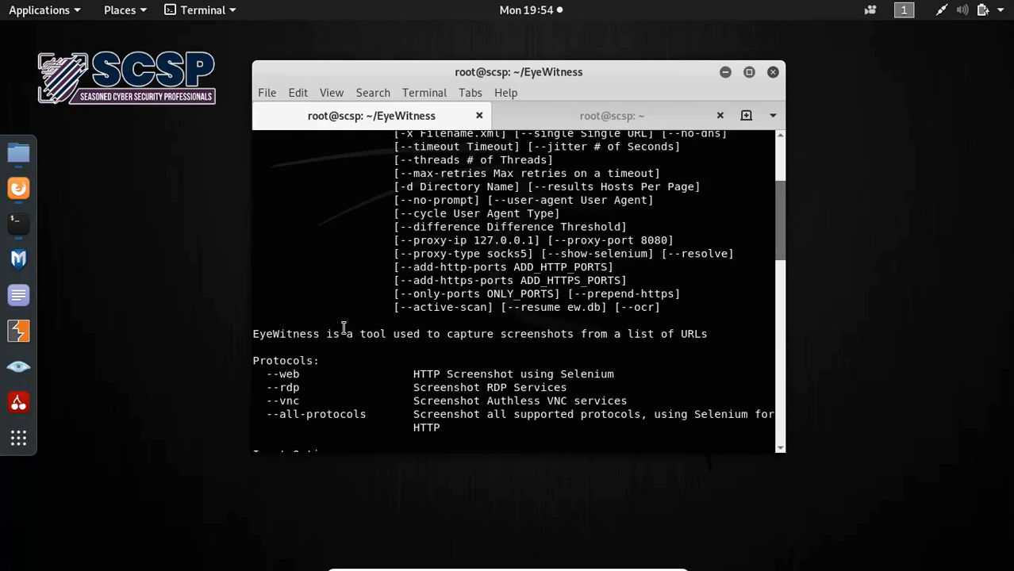
left_click_drag(346, 333, 707, 333)
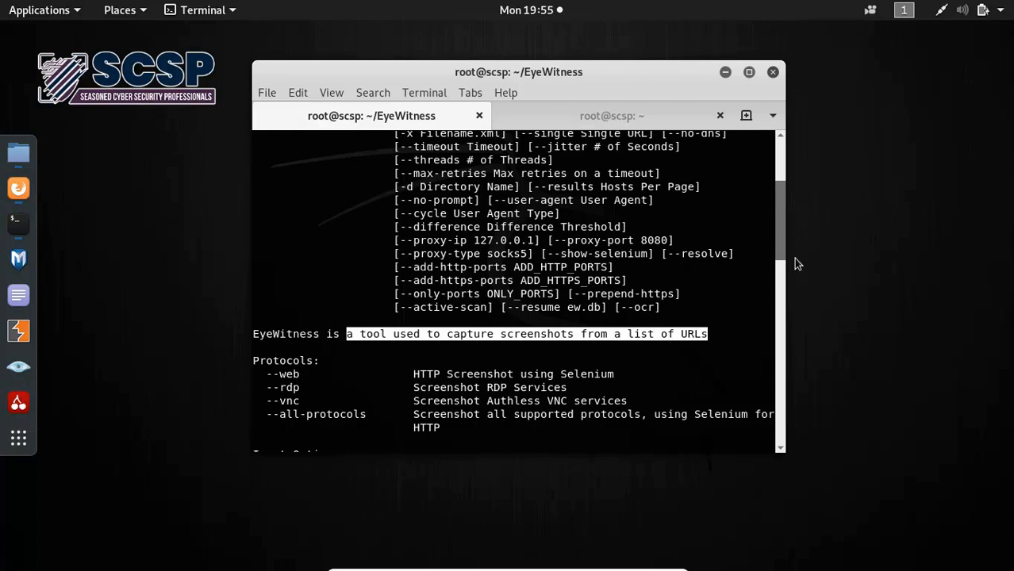
- Scroll through the protocol, input, timing and report options in the help listing
scroll("down", 3)
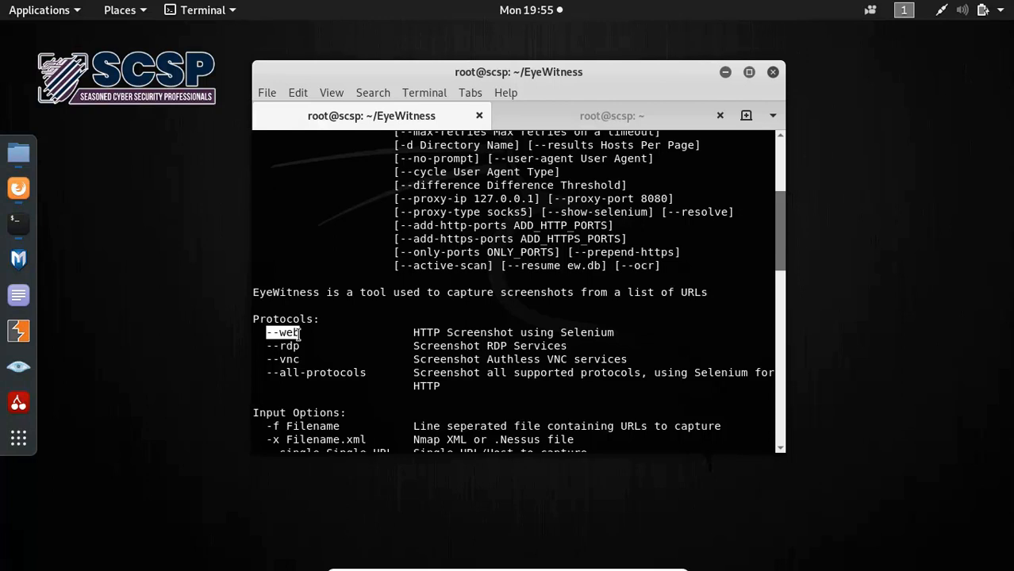
mouse_move(780, 249)
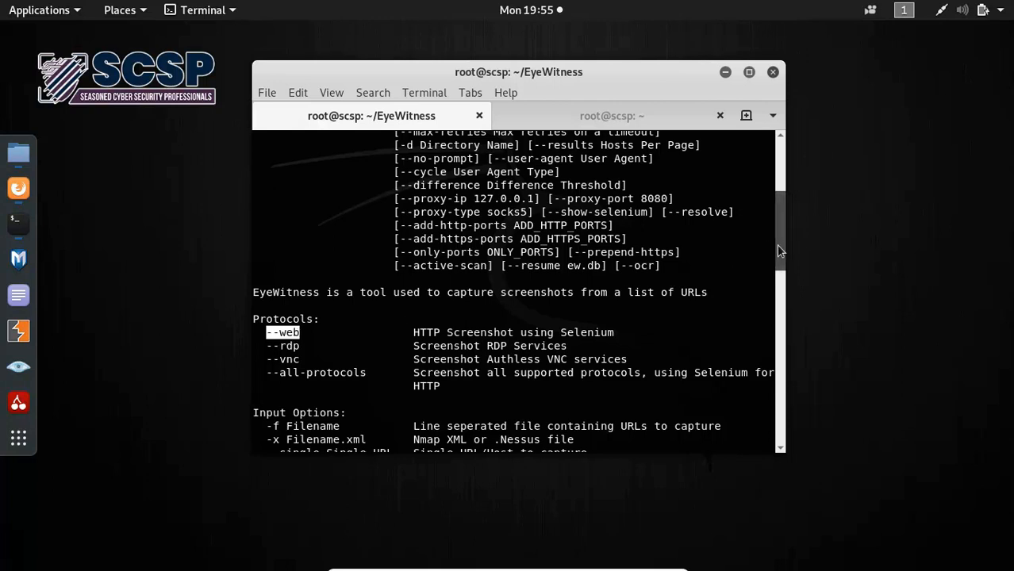
scroll("down", 3)
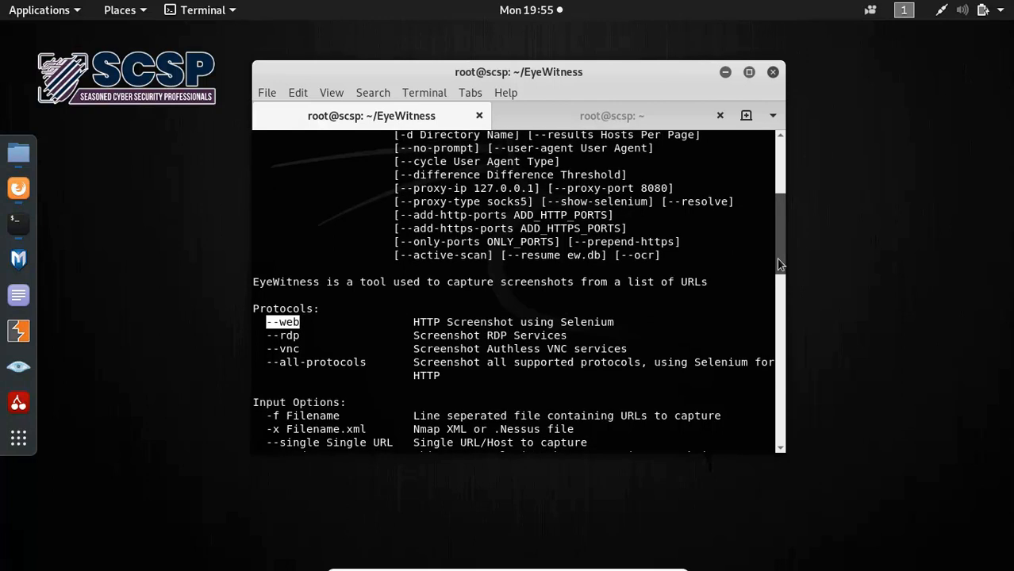
scroll("down", 3)
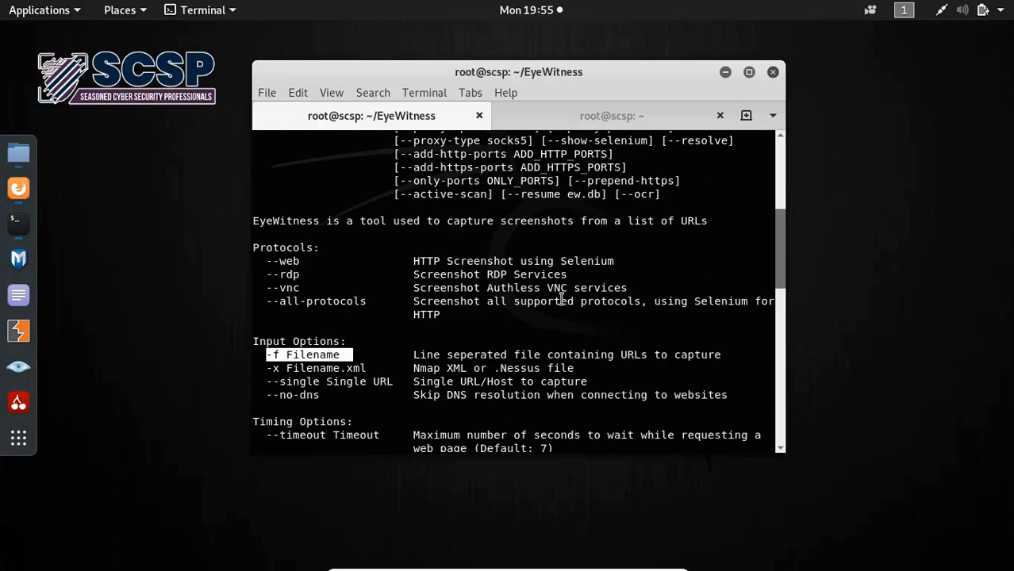
scroll("down", 3)
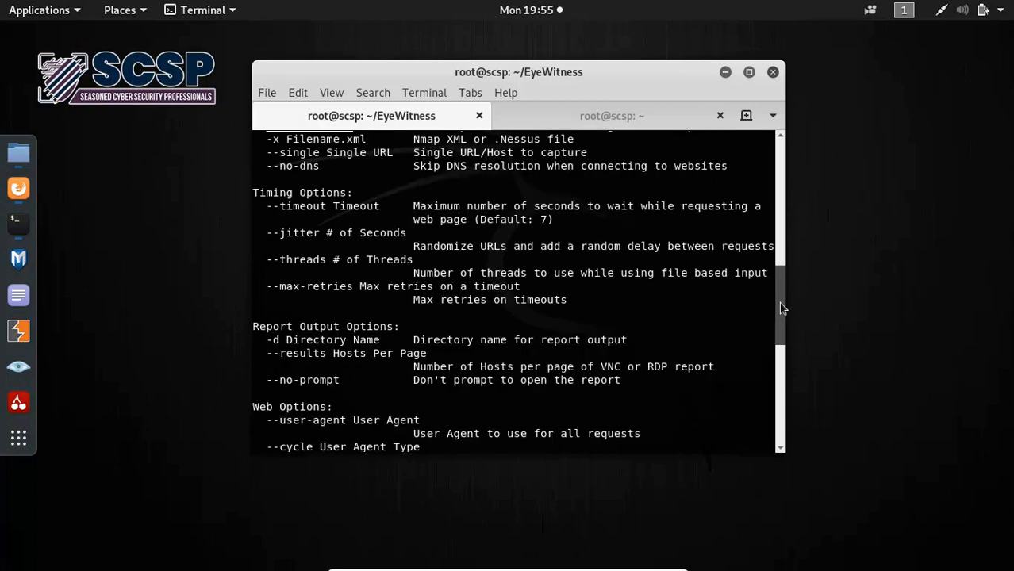
scroll("down", 3)
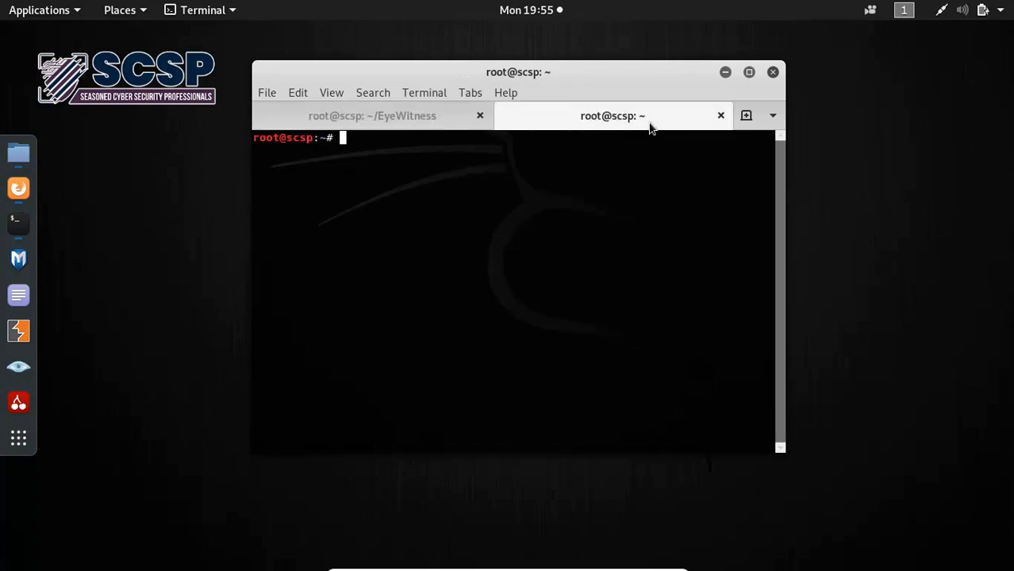
- Return to the ~/EyeWitness session and type ./EyeWitness.py at the prompt
type("nan")
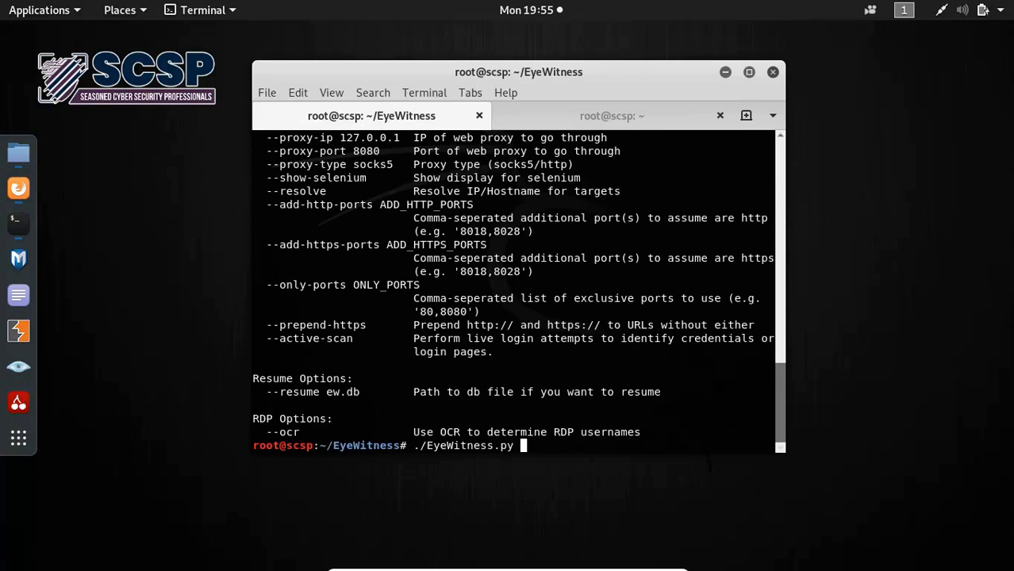
- Add web mode, input file ../urls.txt and output folder urls to the command
type("--web -f")
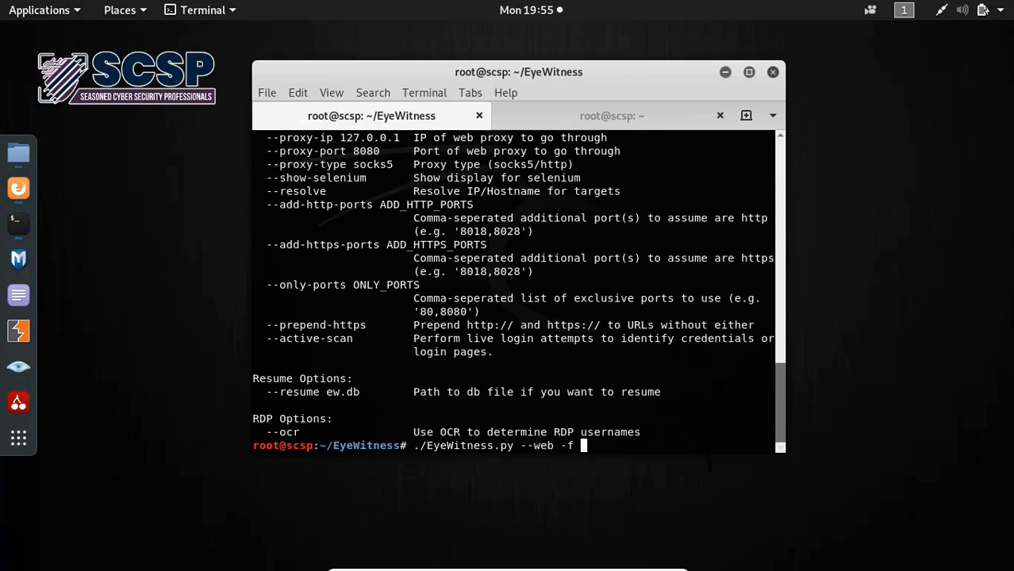
type("../")
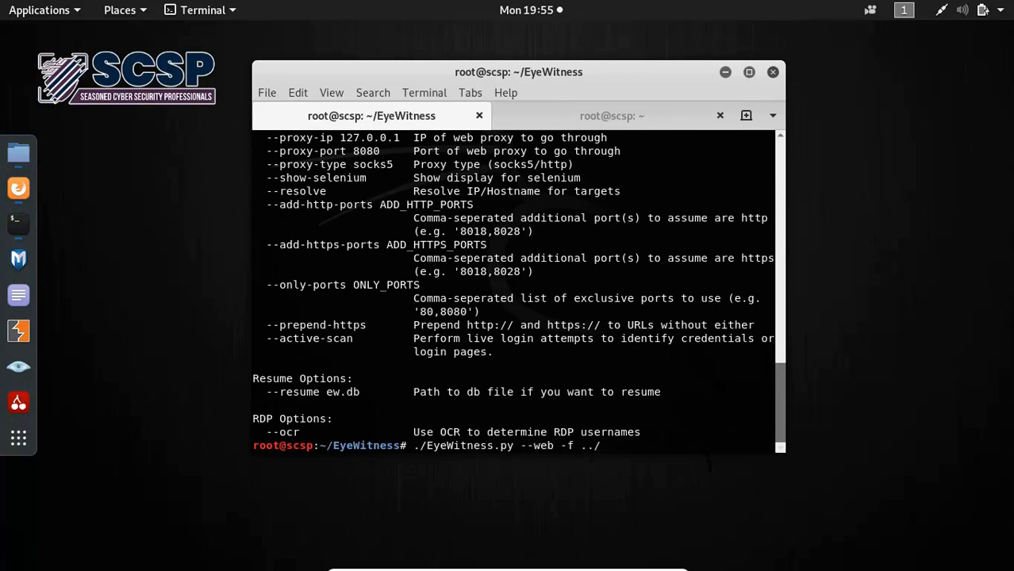
type("urls.txt -")
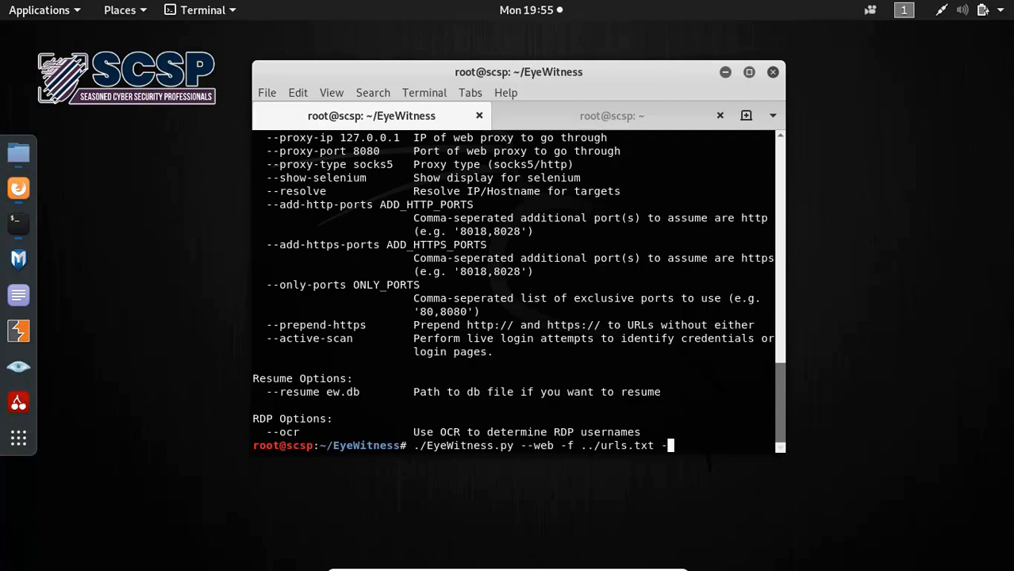
type("d")
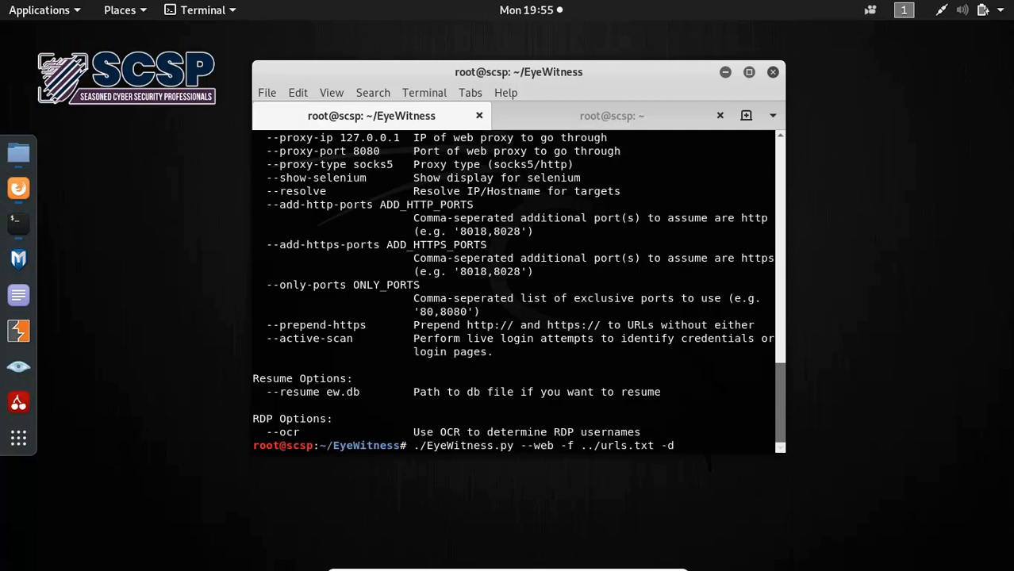
type("urls")
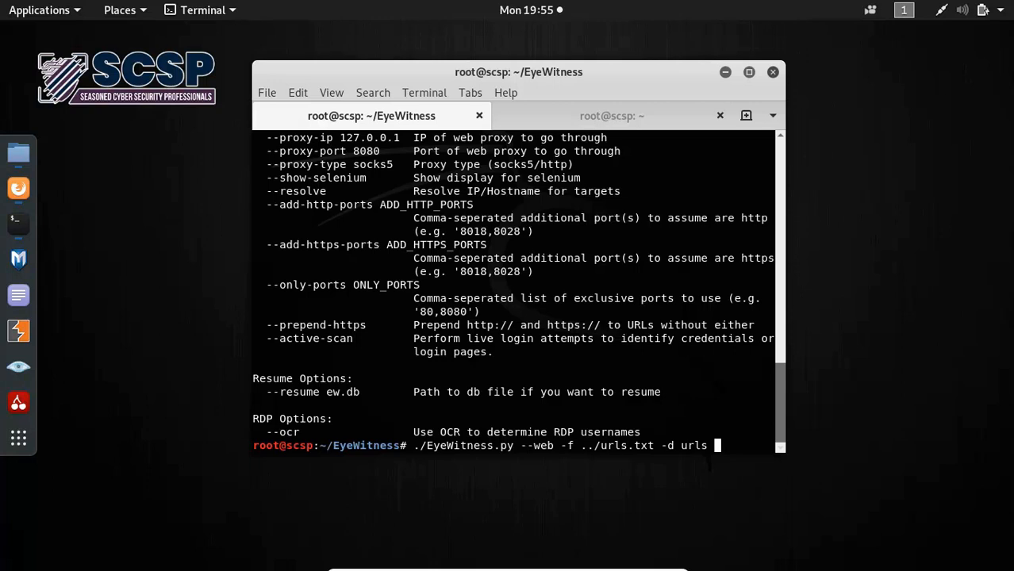
- Append a 15-second timeout and start the scan of 9 hosts
type("--tim")
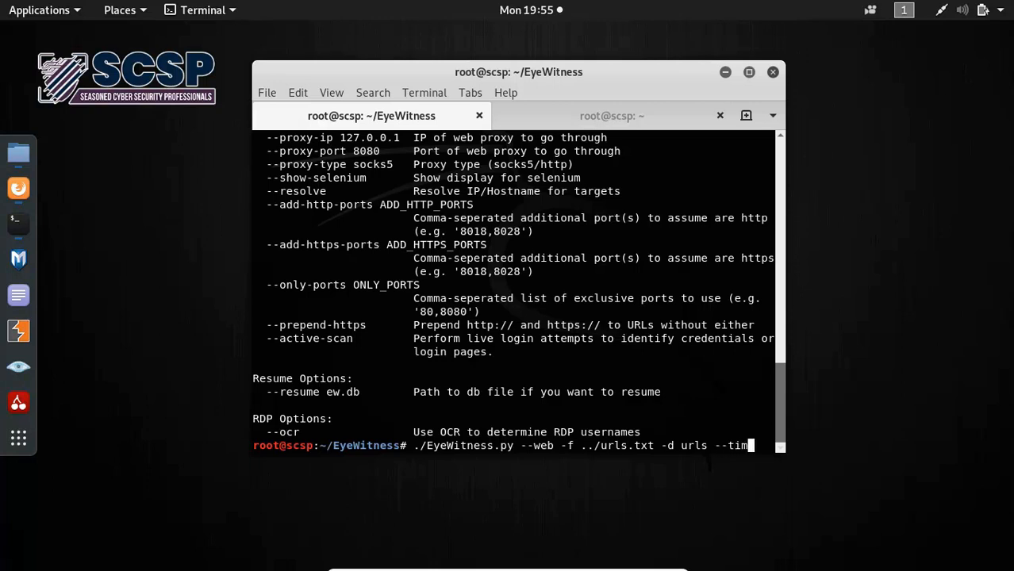
type("eout")
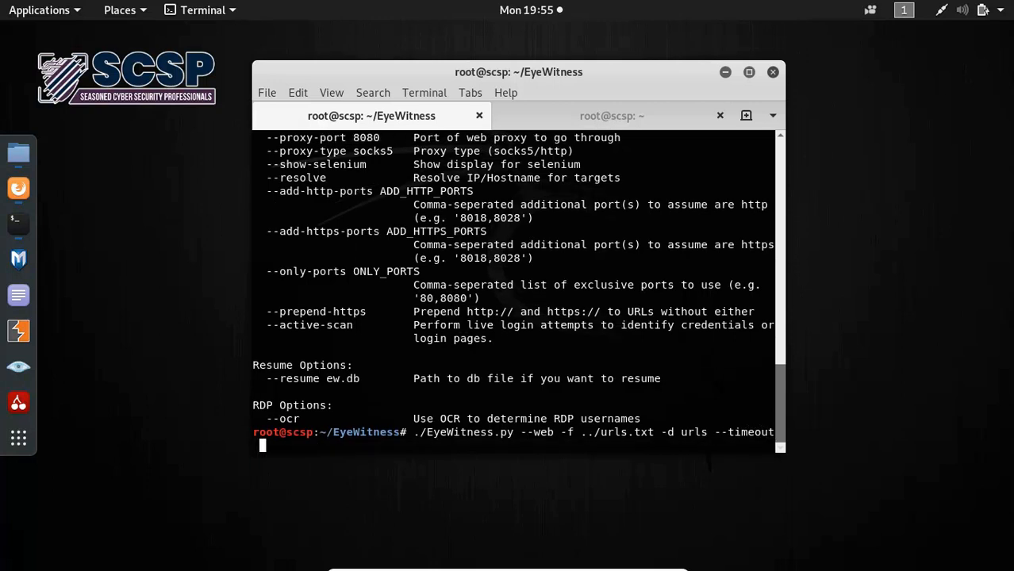
type("15")
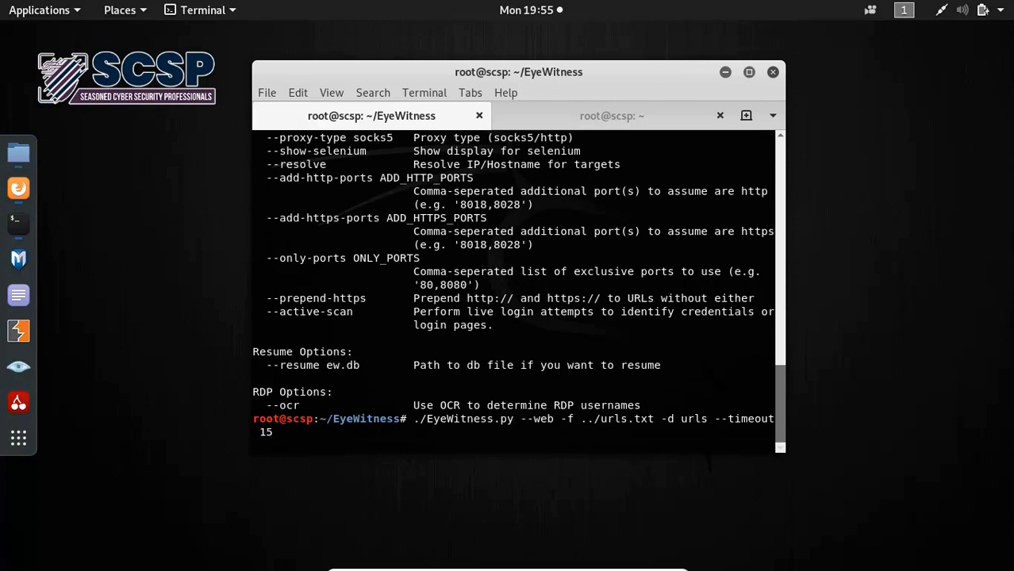
key("Return")
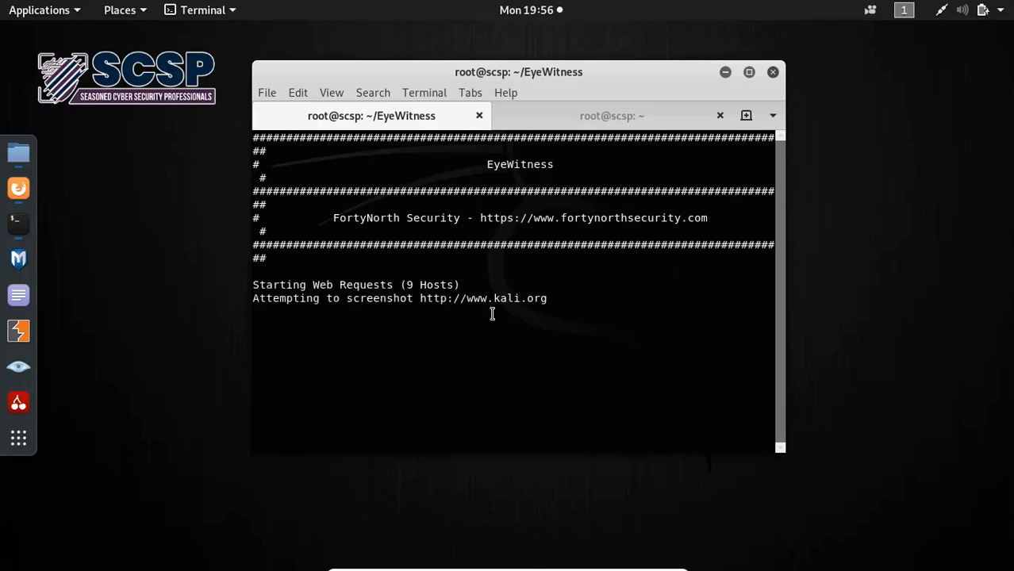
mouse_move(635, 317)
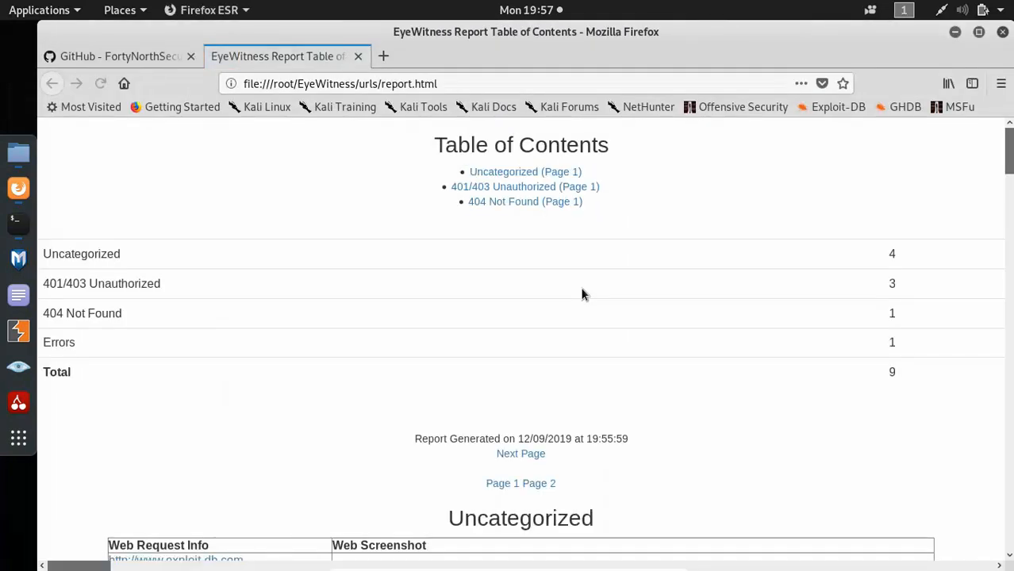
mouse_move(107, 242)
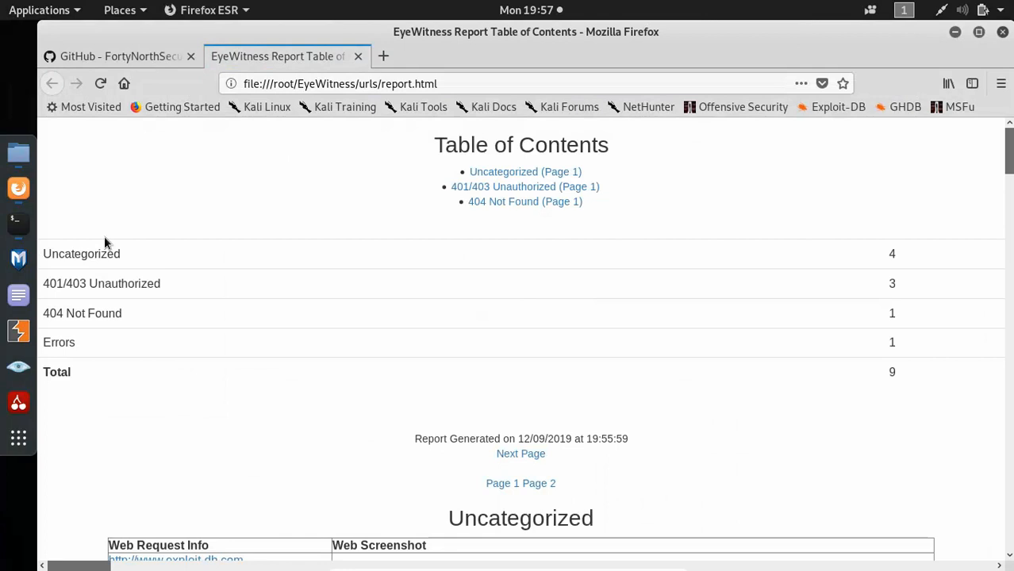
- Skim the report's table of contents and first Uncategorized screenshots
left_click_drag(107, 244, 135, 353)
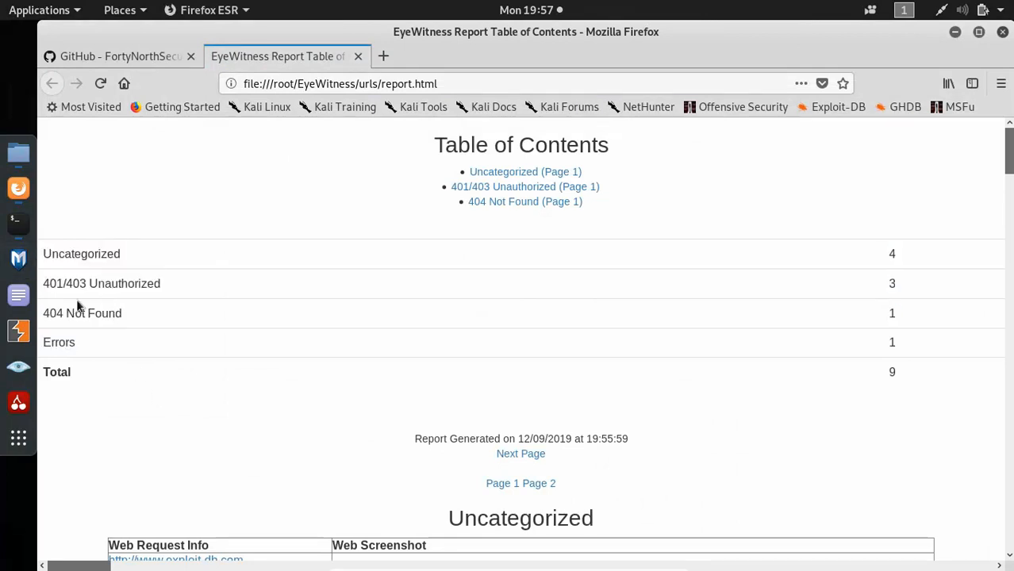
scroll("down", 3)
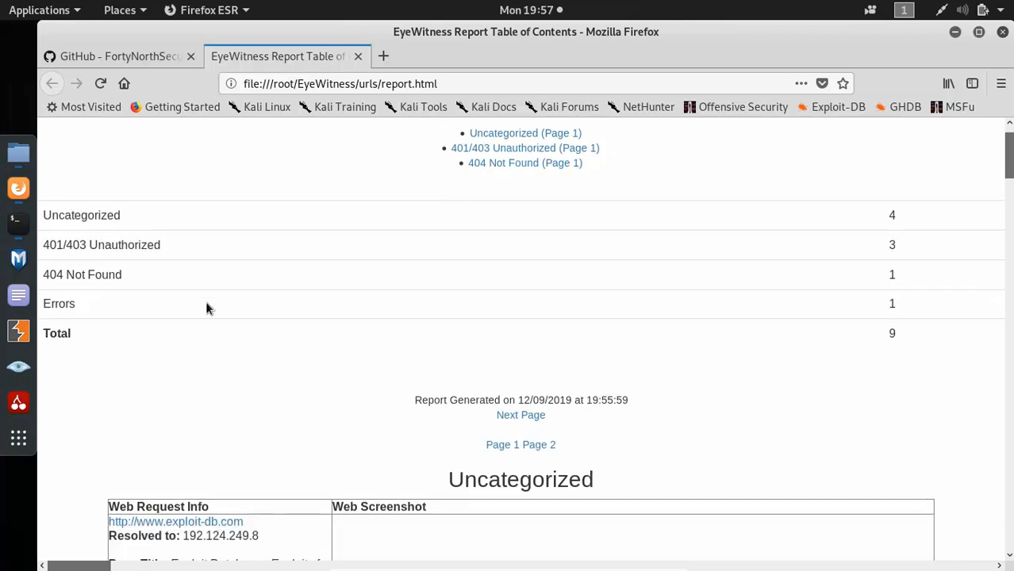
scroll("down", 3)
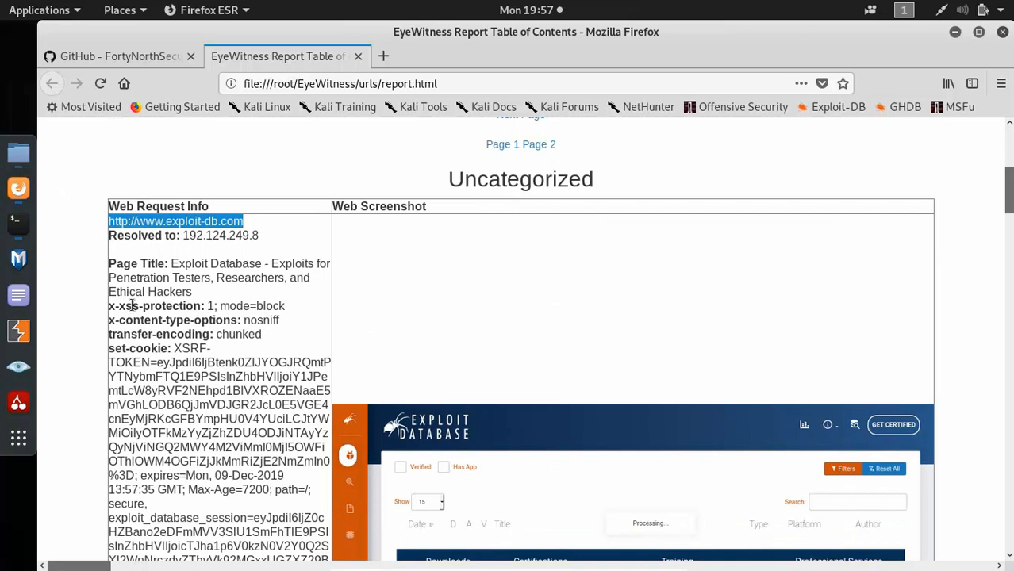
scroll("down", 3)
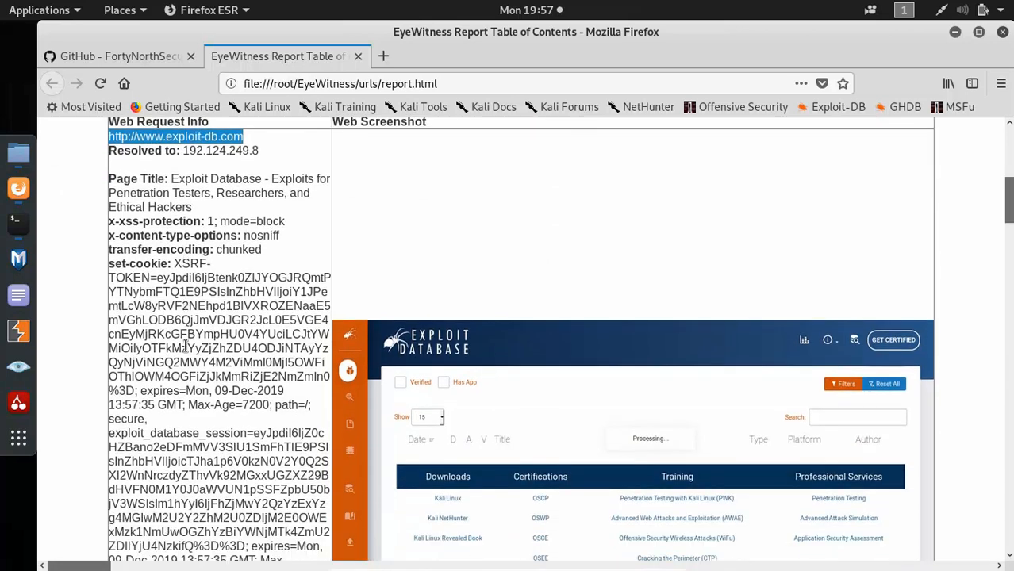
- Review exploit-db, offensive-security and docs.kali.org entries, reaching the 401/403 section
scroll("down", 3)
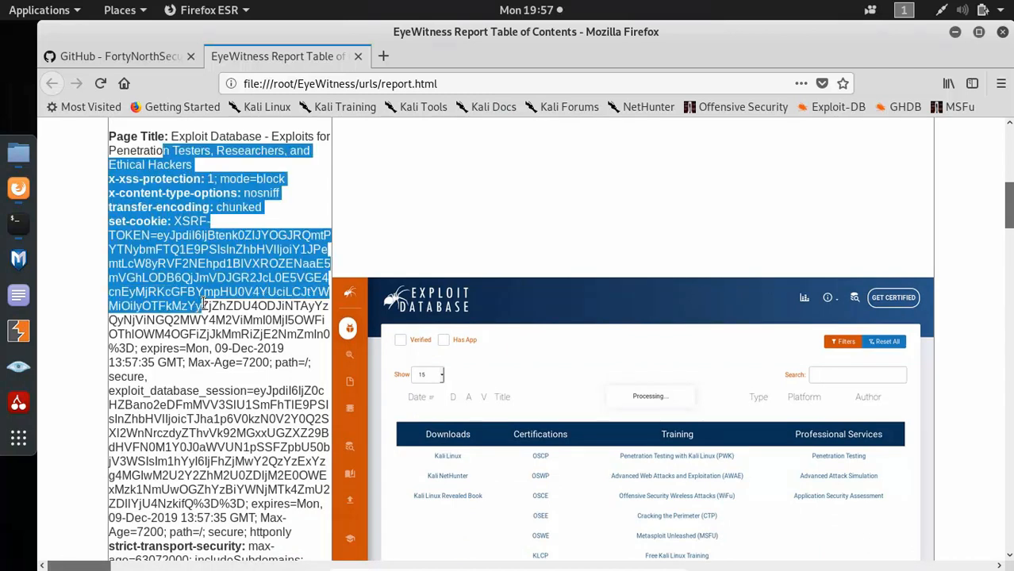
scroll("down", 3)
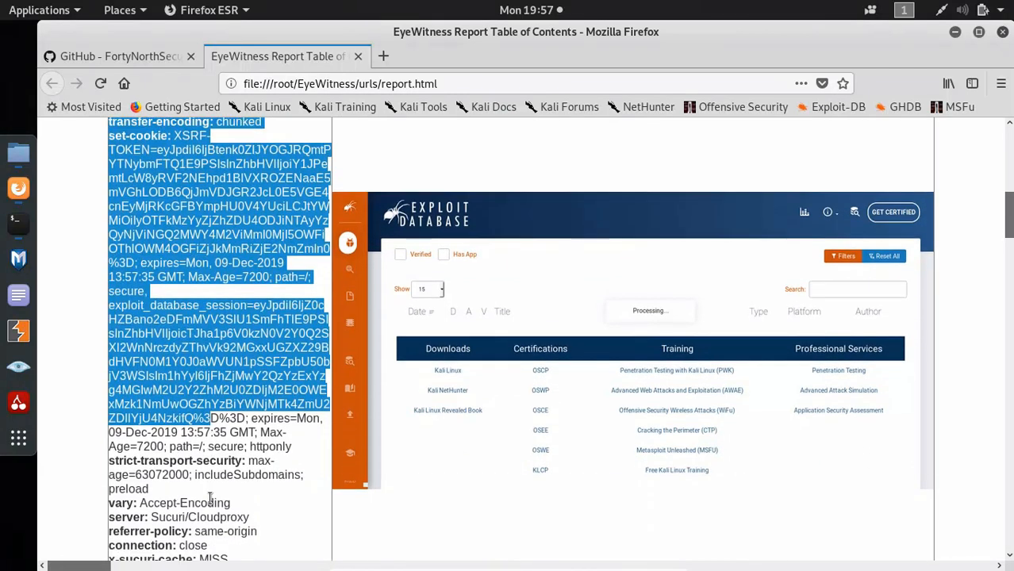
scroll("down", 3)
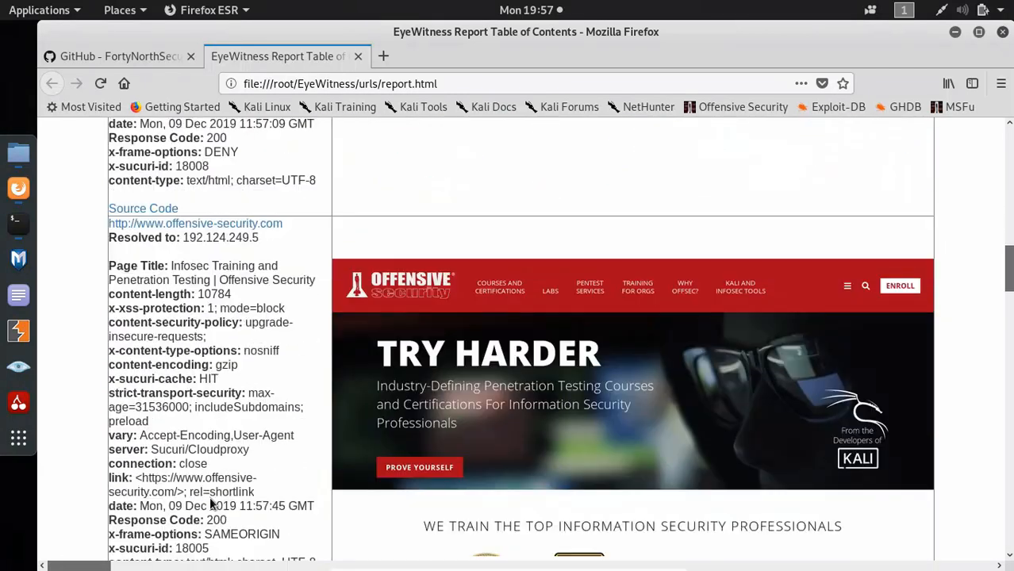
scroll("down", 3)
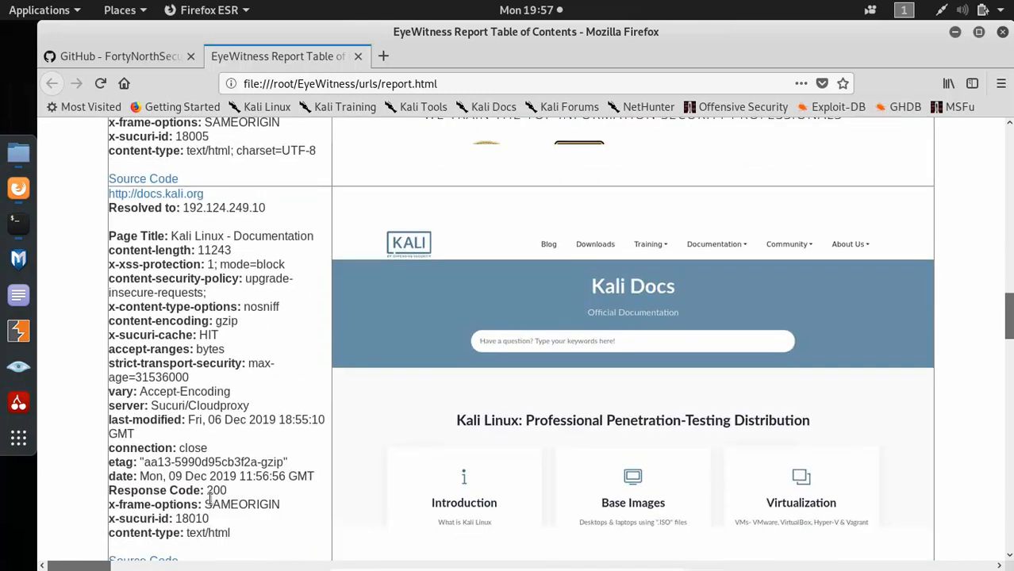
scroll("down", 3)
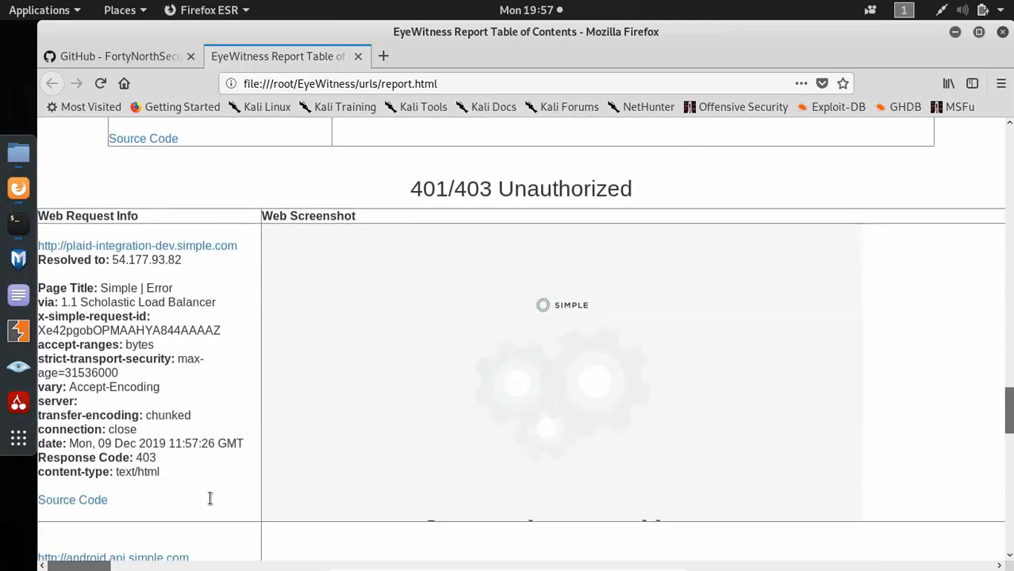
- Review the 403 entries for android.api and assets.simple.com, then revisit Kali Docs and Tools
scroll("down", 3)
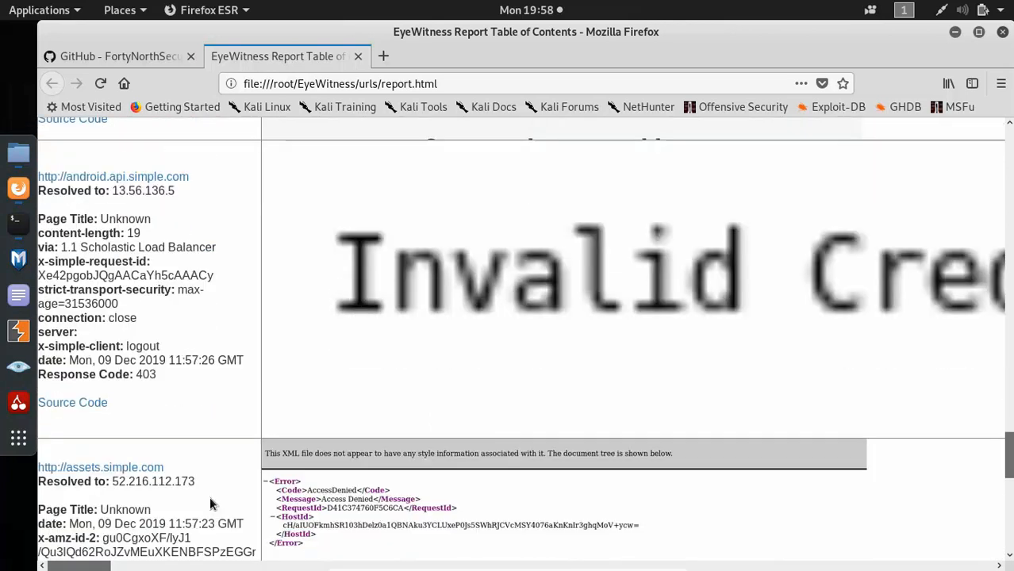
scroll("down", 3)
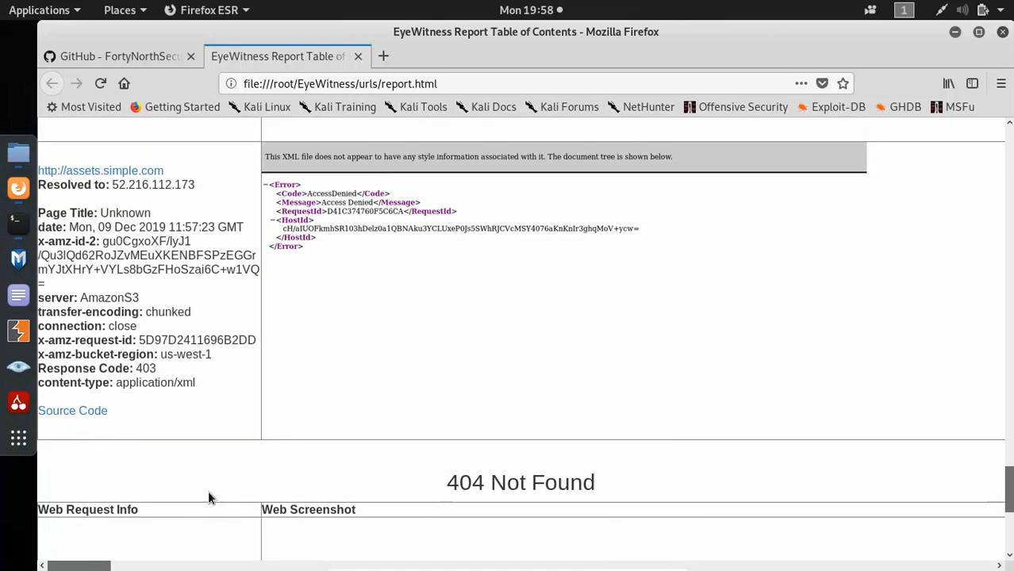
mouse_move(385, 429)
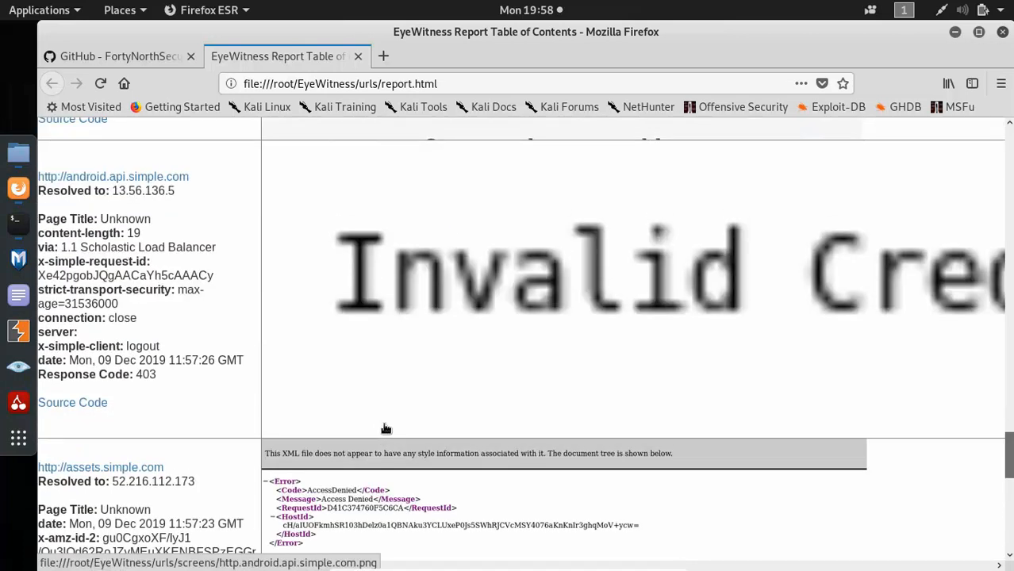
scroll("down", 3)
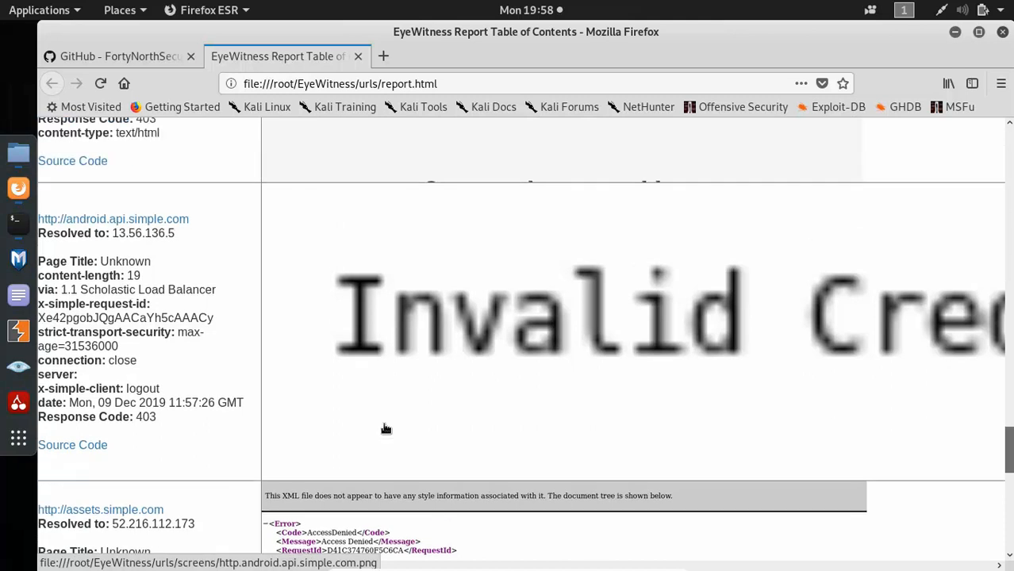
scroll("down", 3)
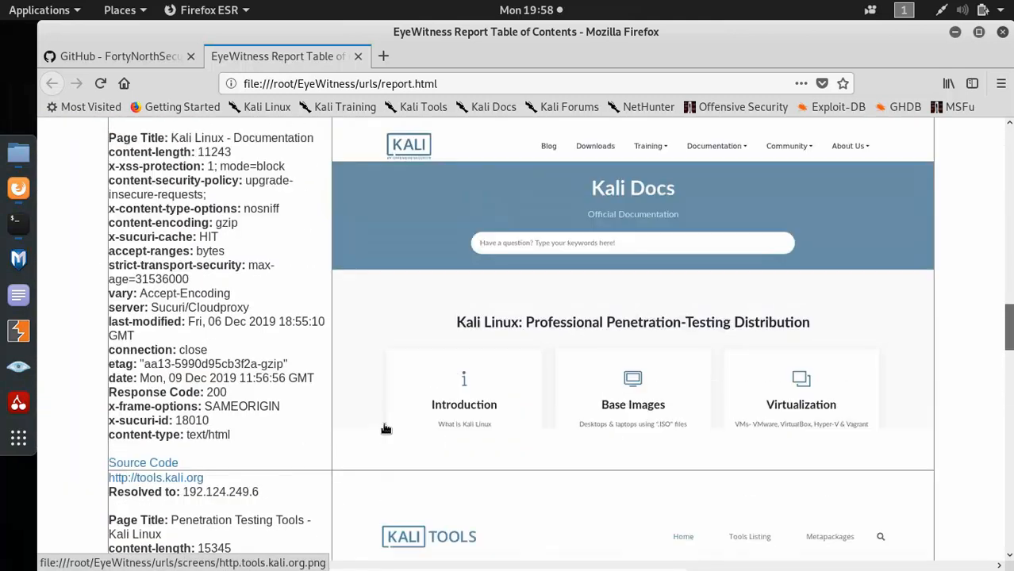